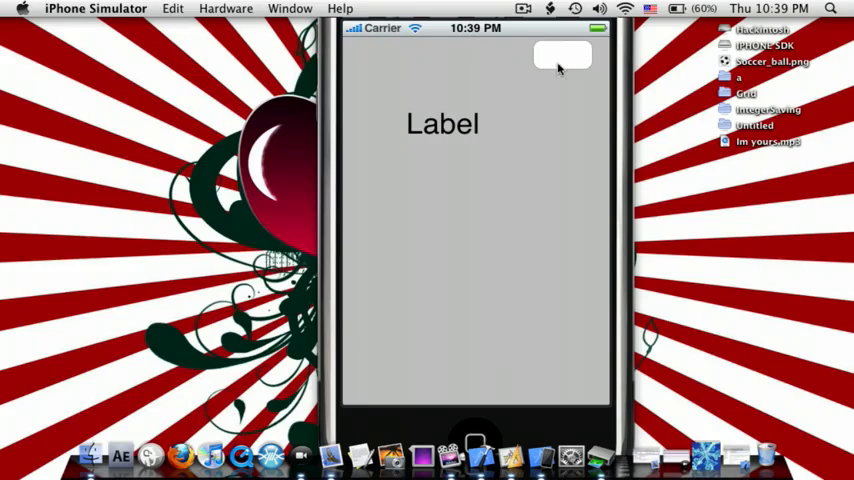
# - Tap the Tap me button repeatedly until the count label reads 30
pyautogui.click(562, 56)
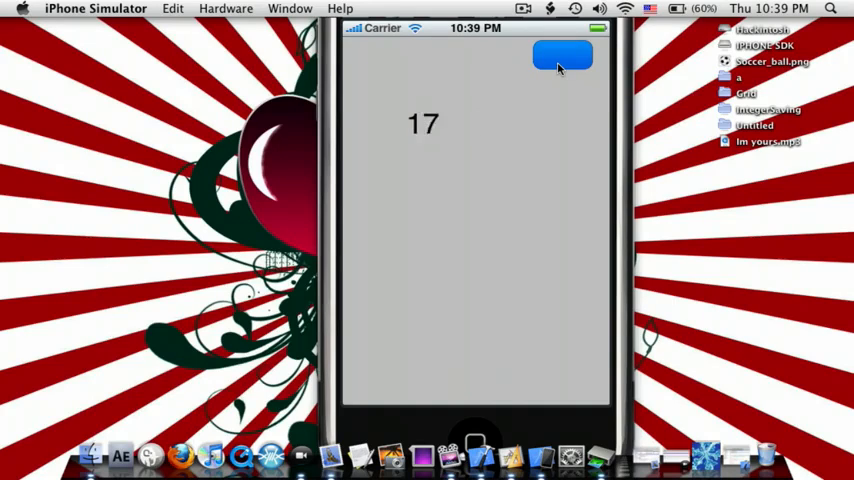
pyautogui.click(562, 56)
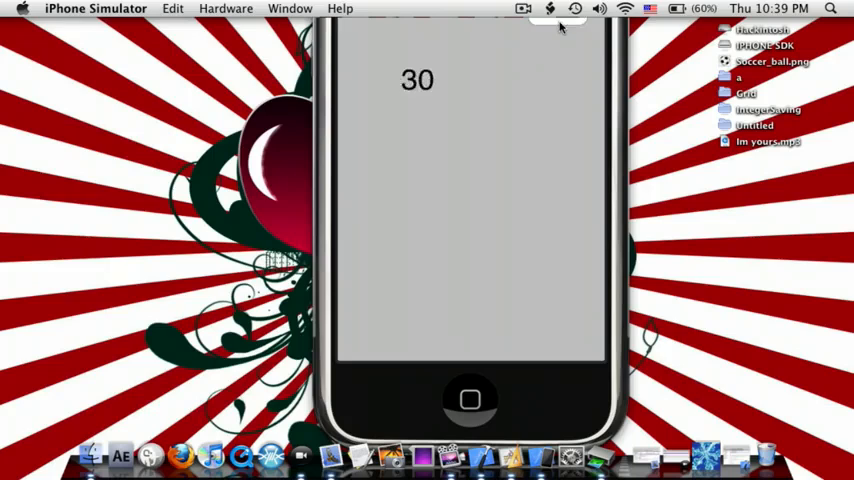
pyautogui.moveTo(420, 92)
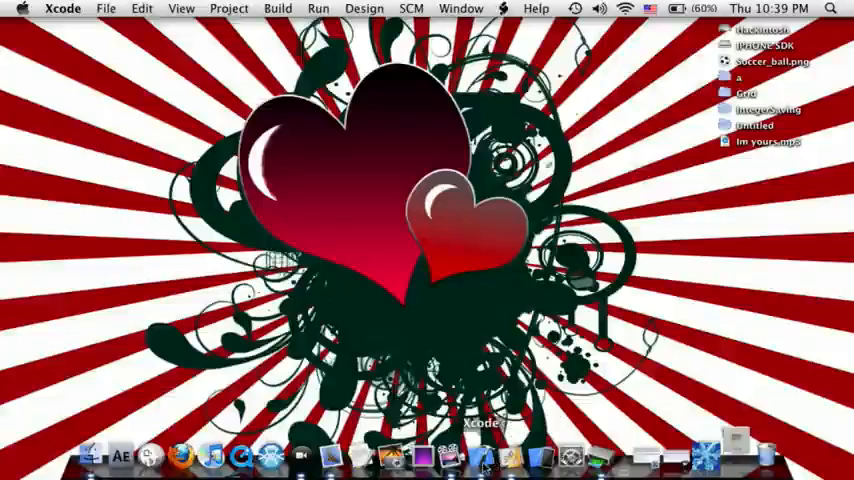
# - Create a new View-based Application project named Saveint on the Desktop
pyautogui.click(106, 8)
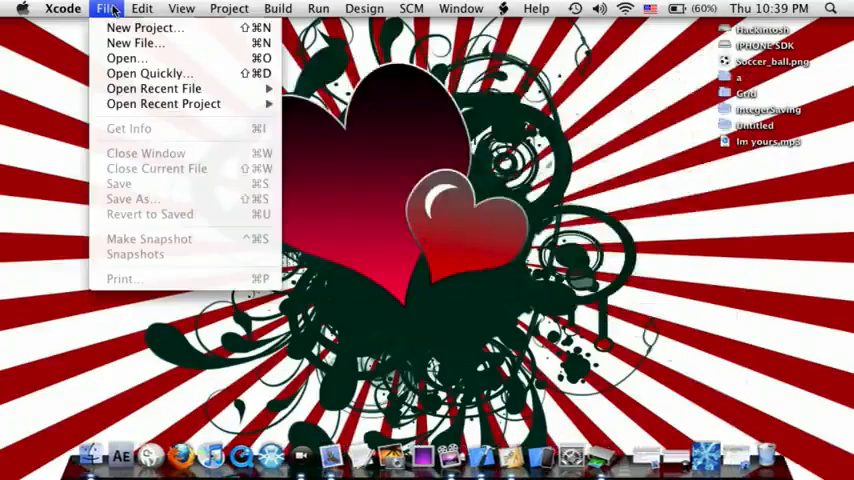
pyautogui.click(146, 28)
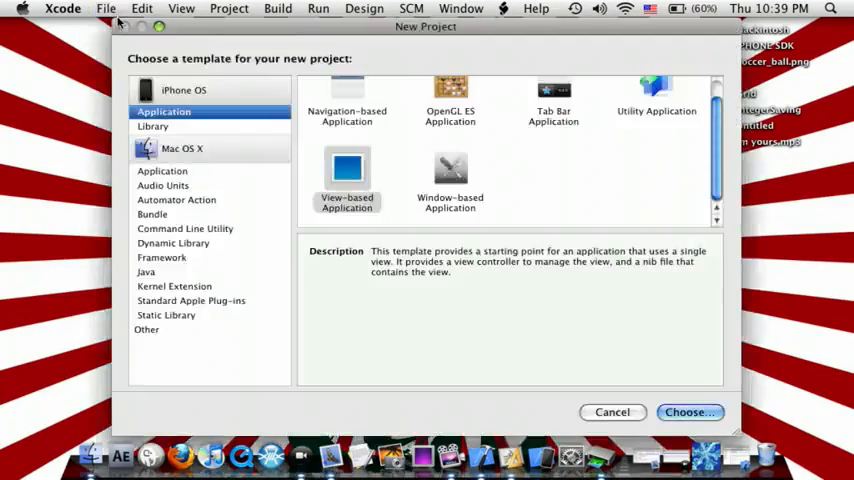
pyautogui.click(348, 180)
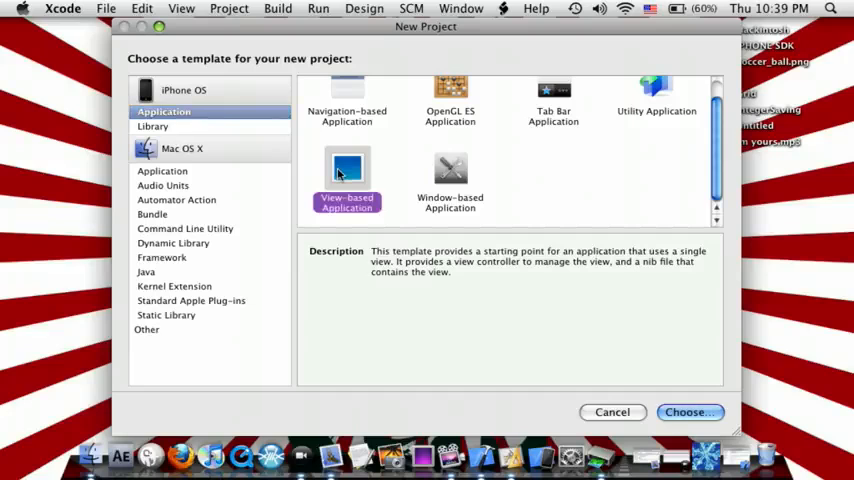
pyautogui.click(688, 412)
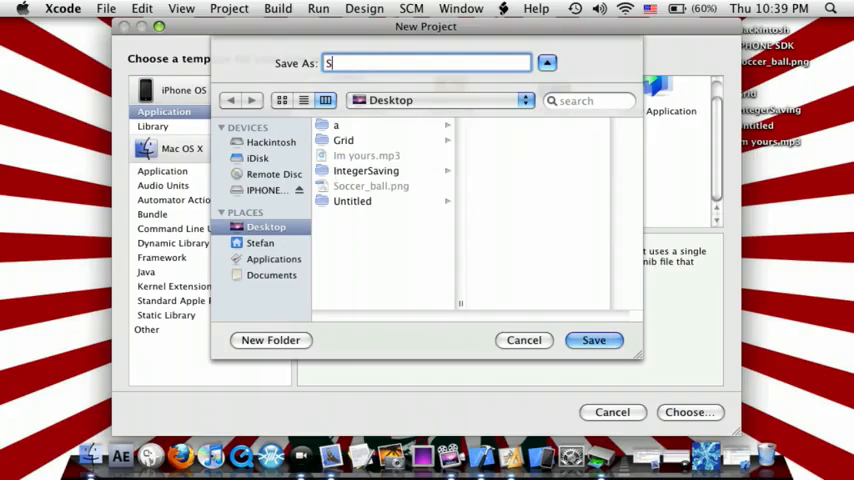
pyautogui.write('aveint')
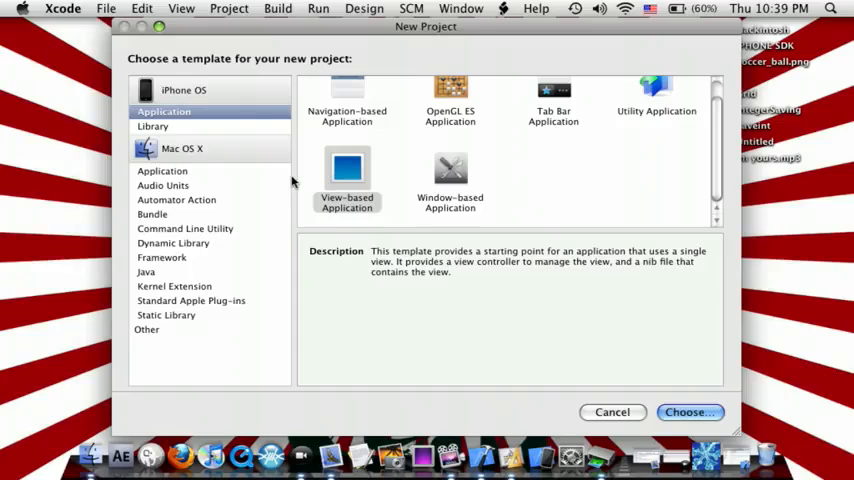
pyautogui.click(688, 412)
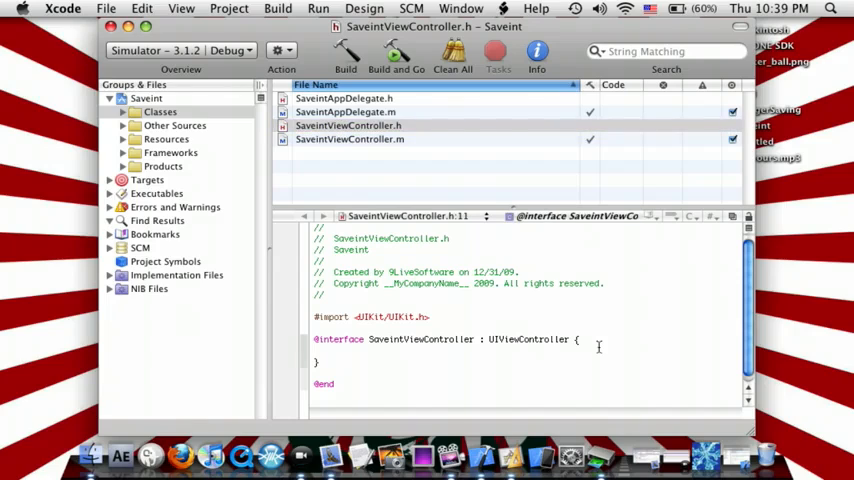
# - Declare 'int numberOfTaps;' and 'IBOutlet UILabel *label;' in SaveintViewController.h
pyautogui.write('int n')
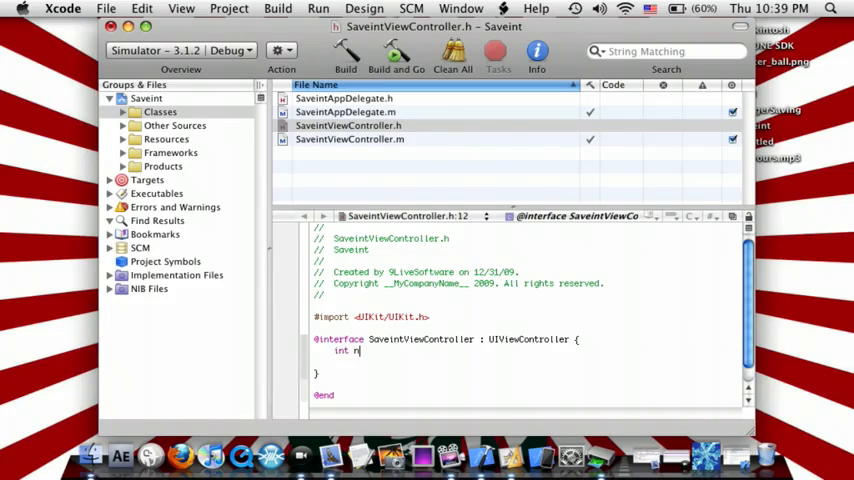
pyautogui.write('umber0')
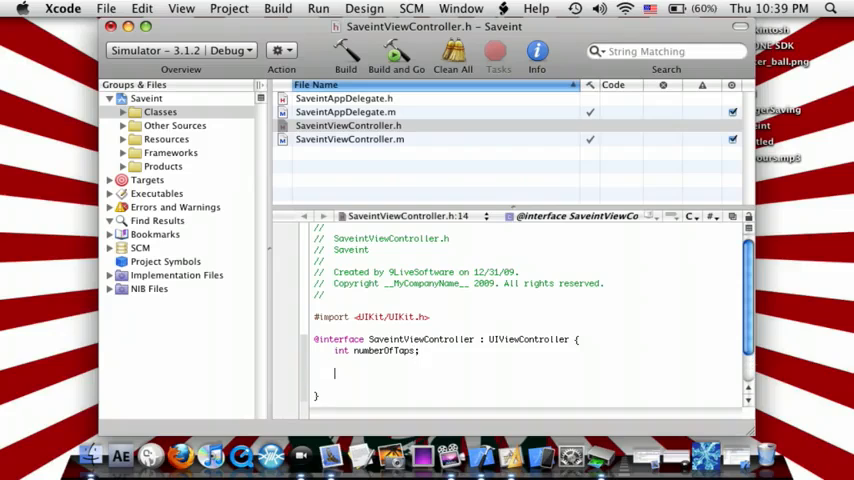
pyautogui.write('IBOutlet')
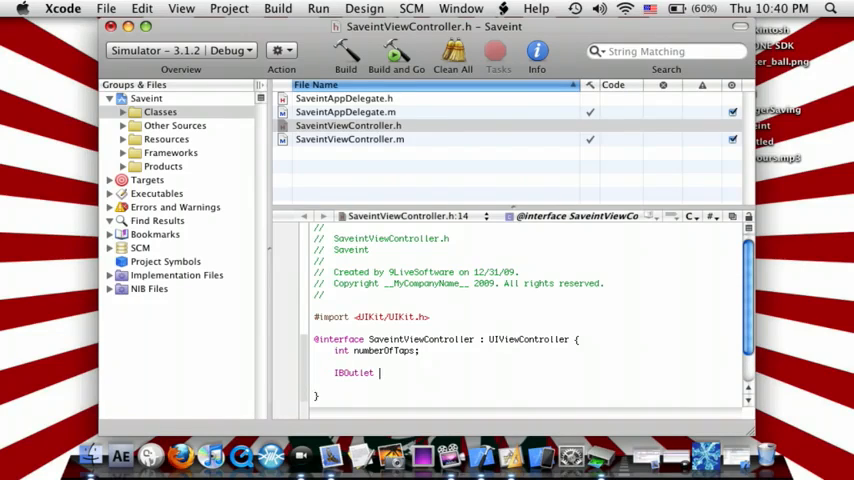
pyautogui.write('UILabel *')
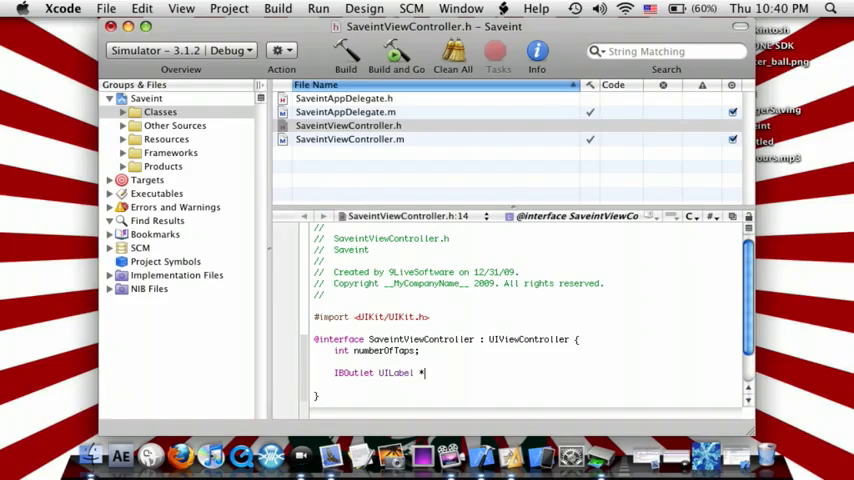
pyautogui.write('label;')
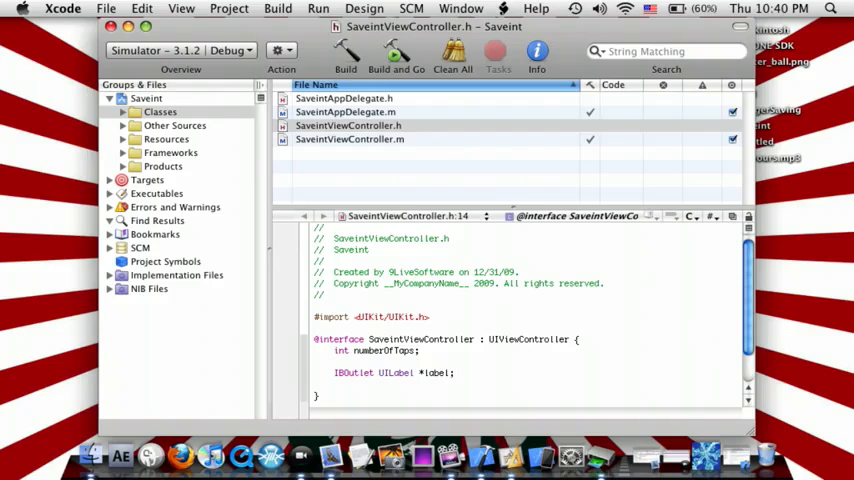
pyautogui.scroll(-3)
pyautogui.write('- (IBAction)taps;')
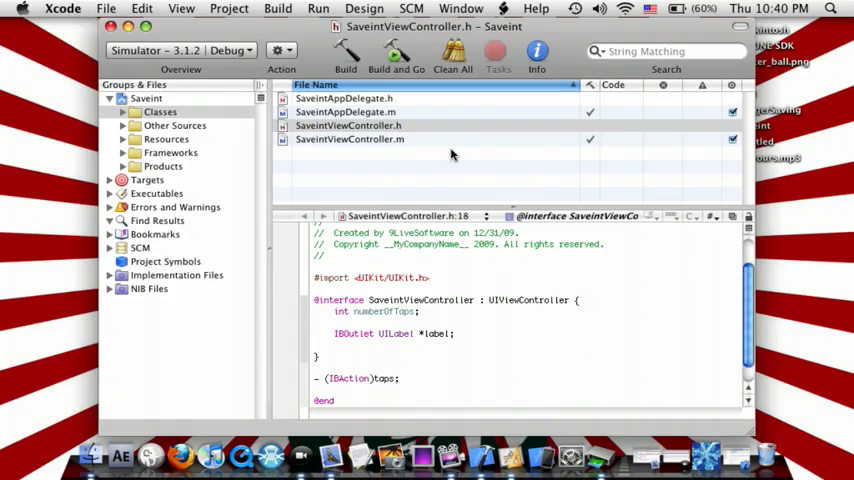
pyautogui.click(348, 140)
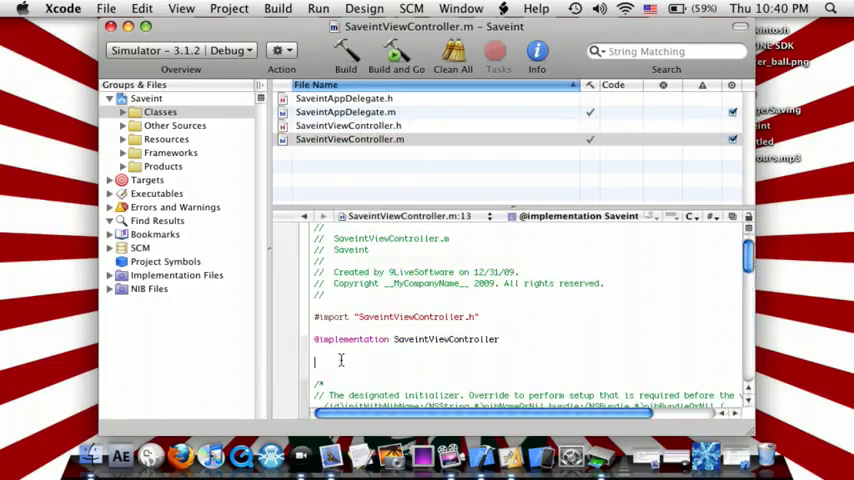
pyautogui.write('- (IBAction')
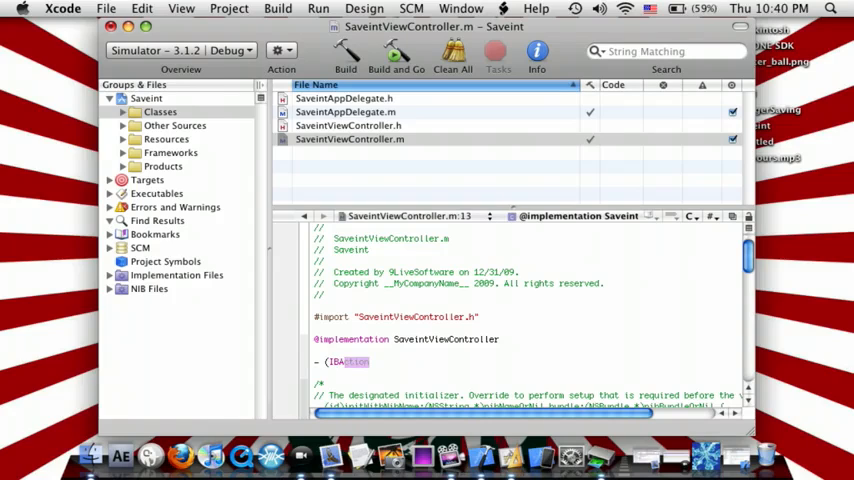
pyautogui.write('taps')
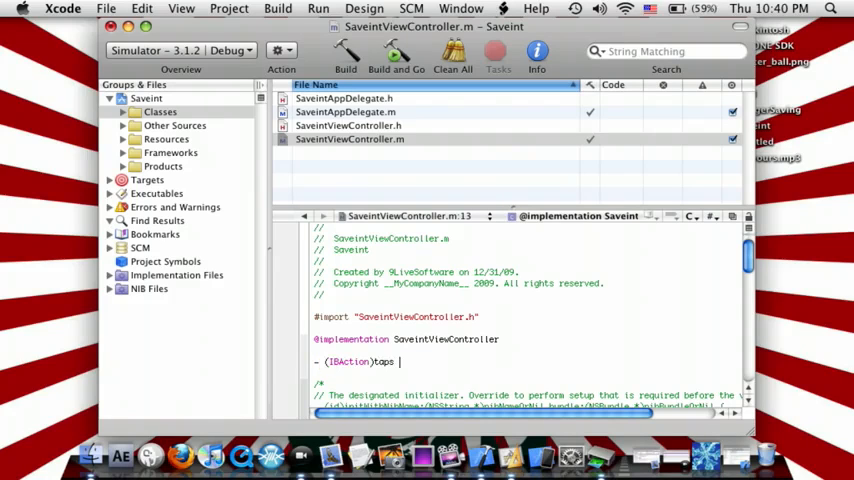
pyautogui.write('{')
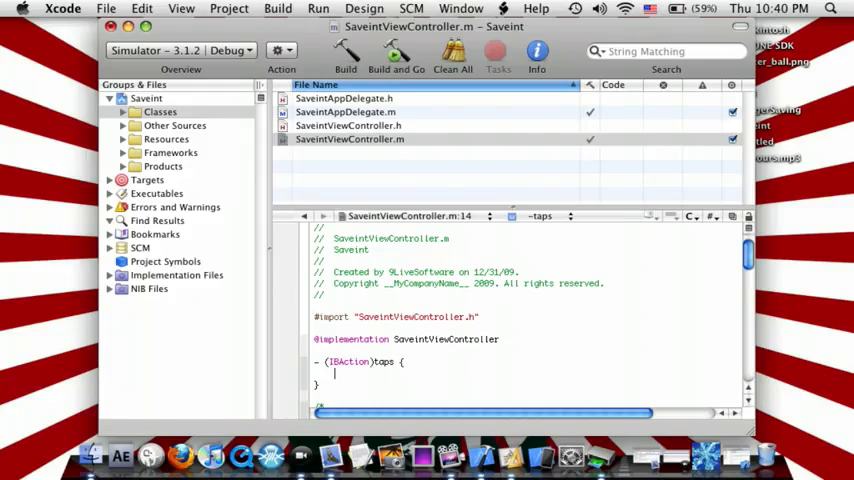
# - Increment numberOfTaps and show it in label.text via an NSString in the taps method
pyautogui.write('n')
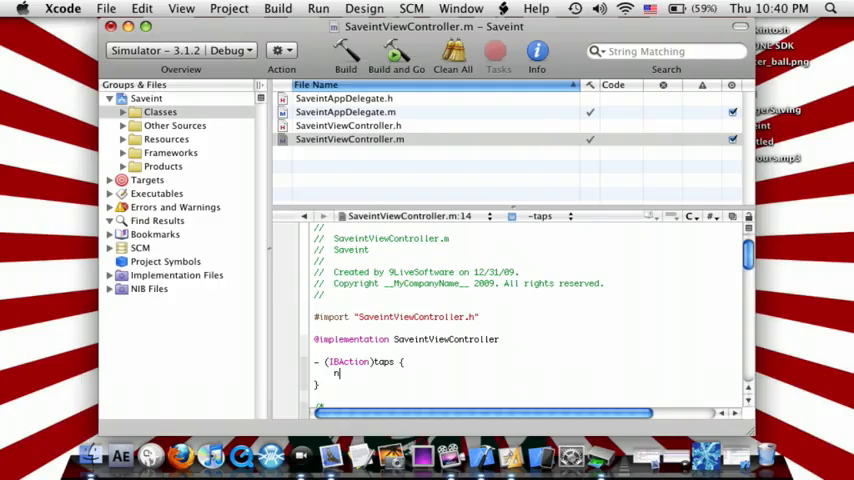
pyautogui.write('numberOfTaps =')
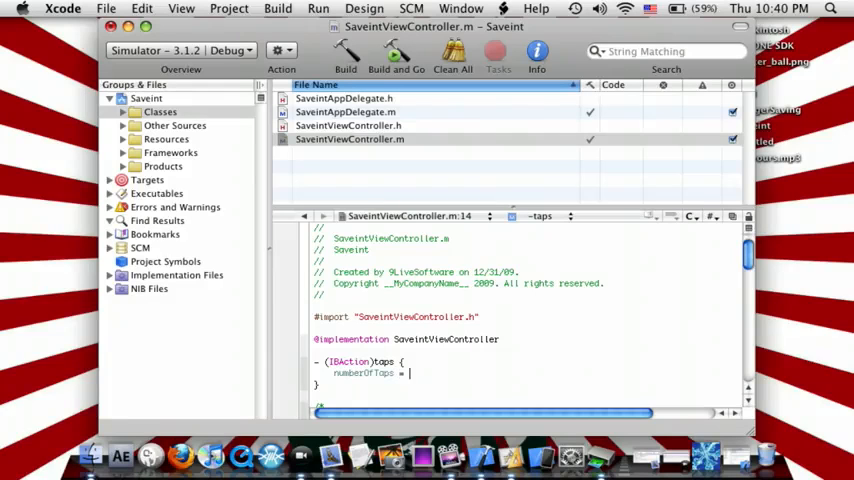
pyautogui.write('numberOfTaps +1;')
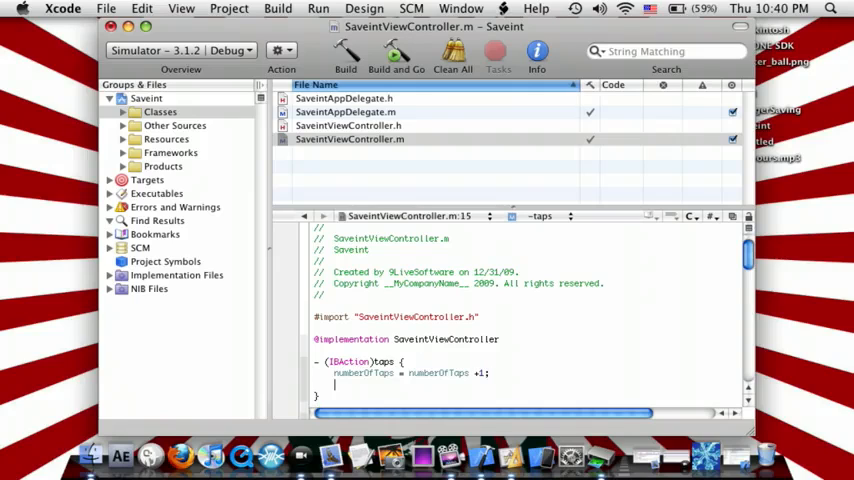
pyautogui.write('label')
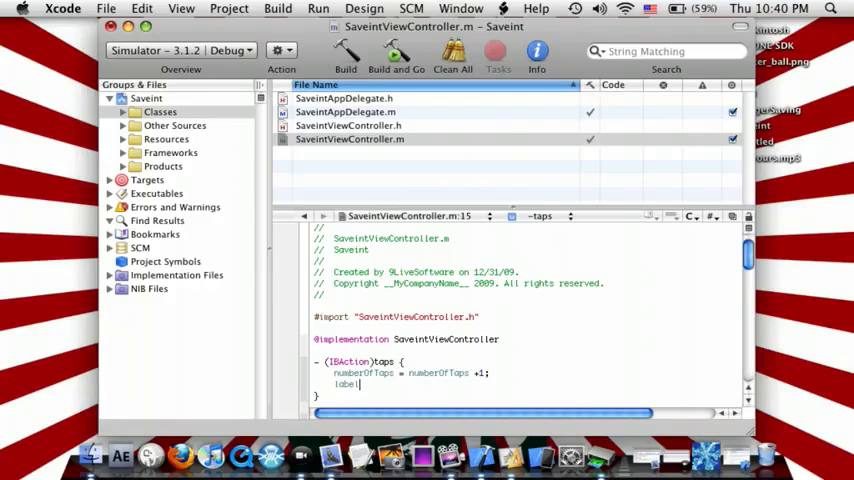
pyautogui.write('.text =')
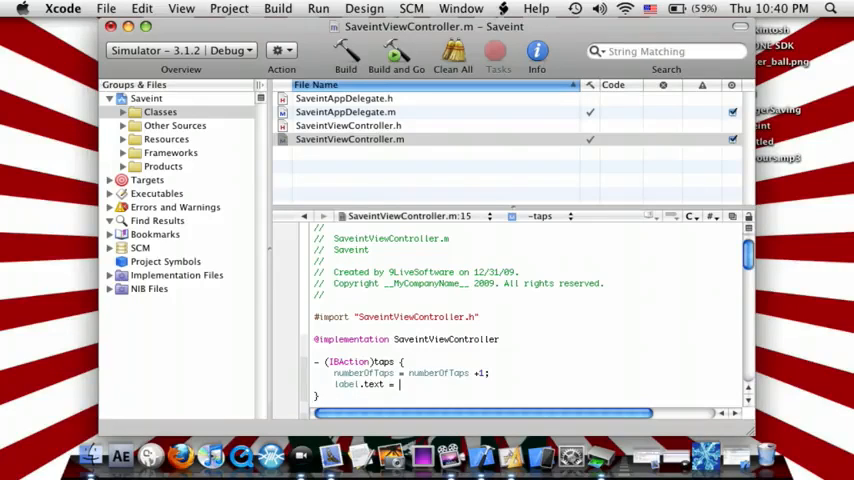
pyautogui.write('[N')
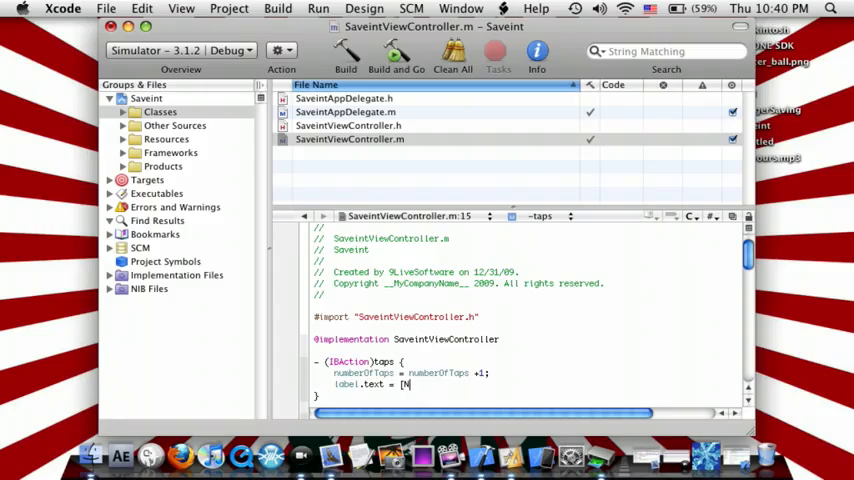
pyautogui.write('NSString stringWithFormat:@"%i", numberOfTaps')
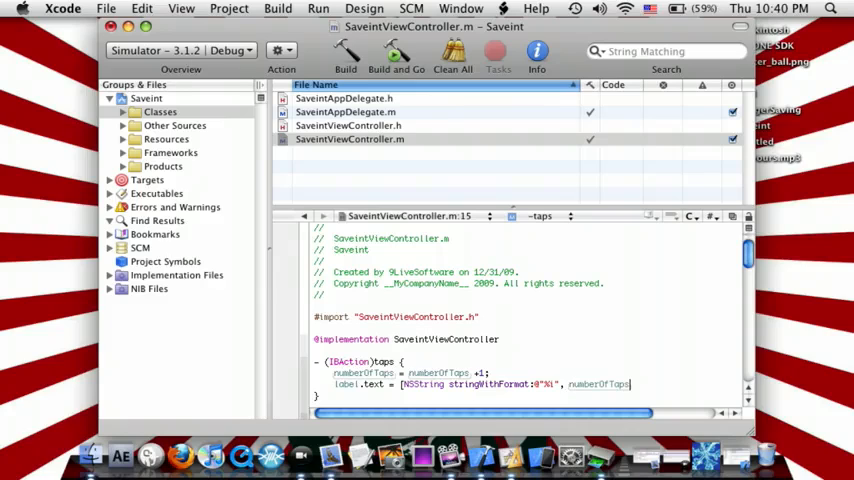
pyautogui.press('Return')
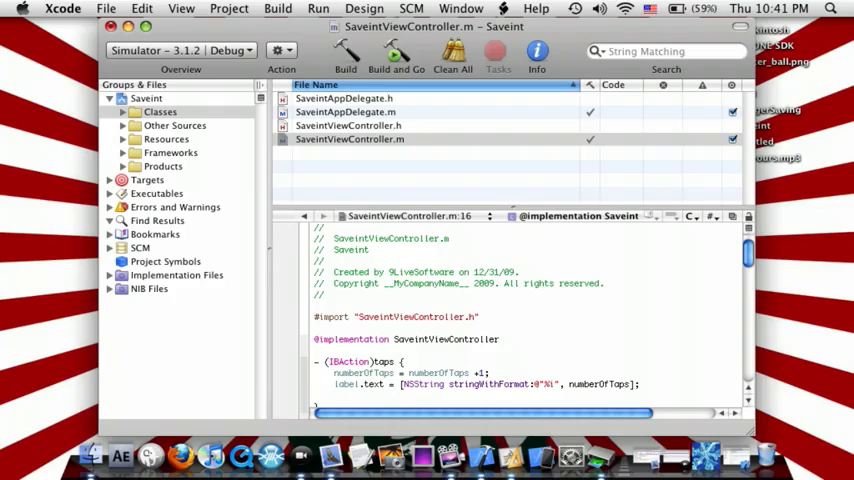
# - Save numberOfTaps with NSUserDefaults setInteger:forKey:@"savetaps"
pyautogui.write('[[NSUser')
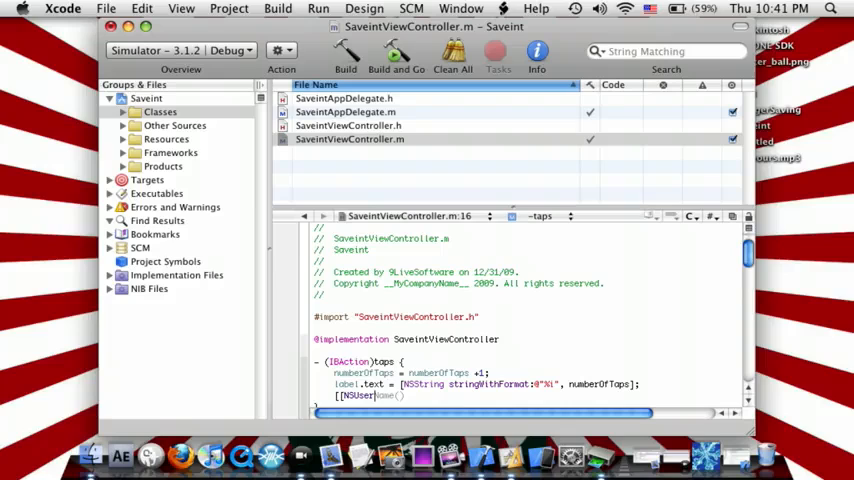
pyautogui.write('standardUserDefaults] setInteger:numberOfTaps forKey:@"')
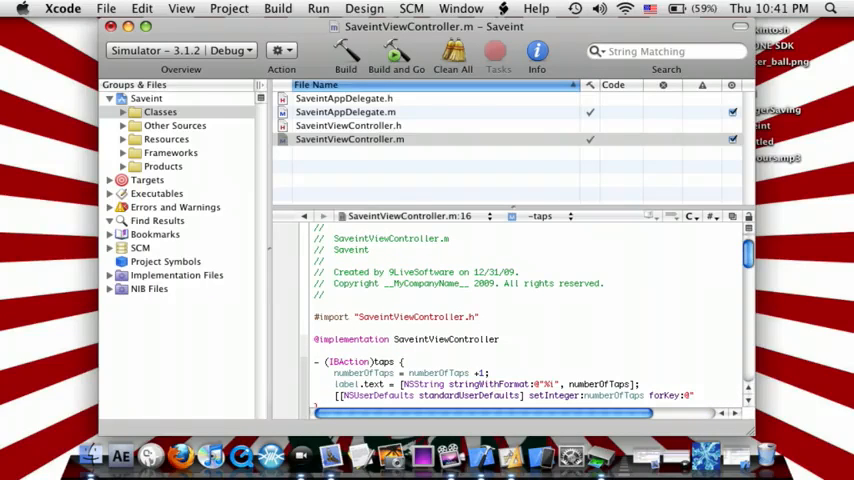
pyautogui.write('savet')
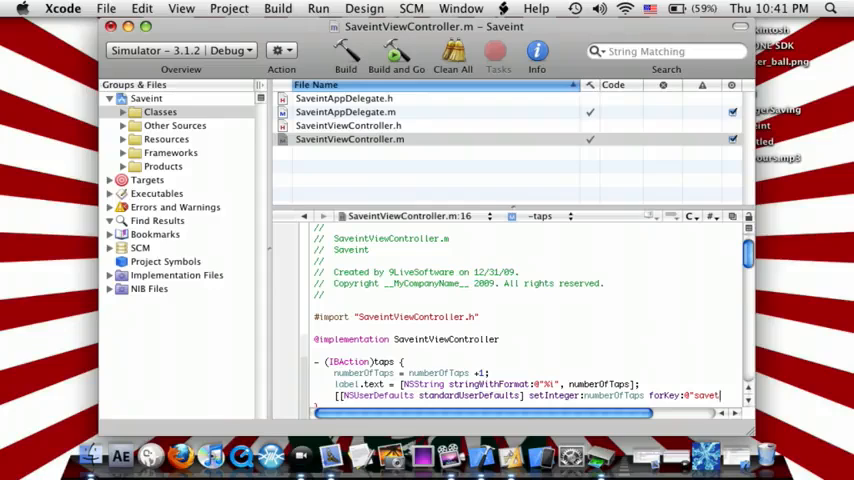
pyautogui.write('aps')
pyautogui.write('-')
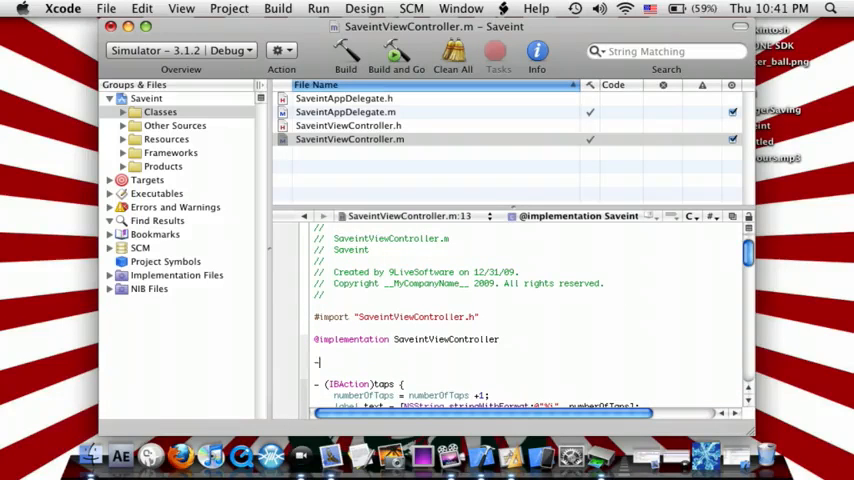
# - Write awakeFromNib loading numberOfTaps via NSUserDefaults integerForKey:@"savetaps"
pyautogui.write('(void')
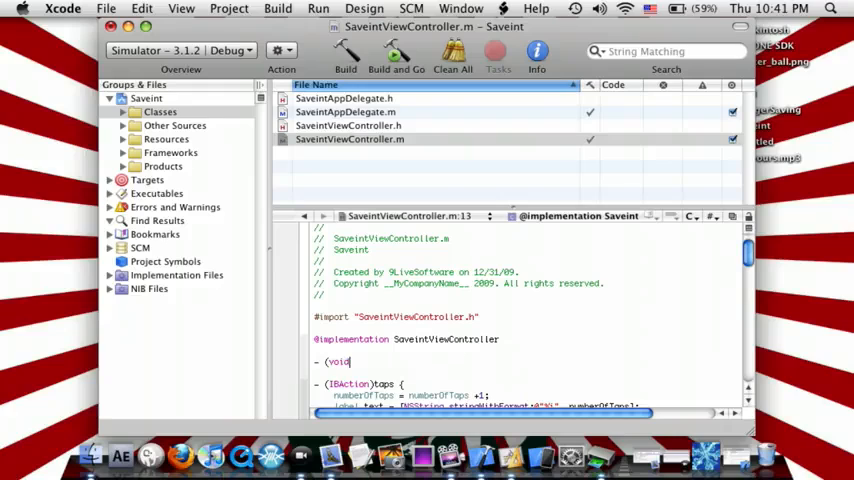
pyautogui.write('awake')
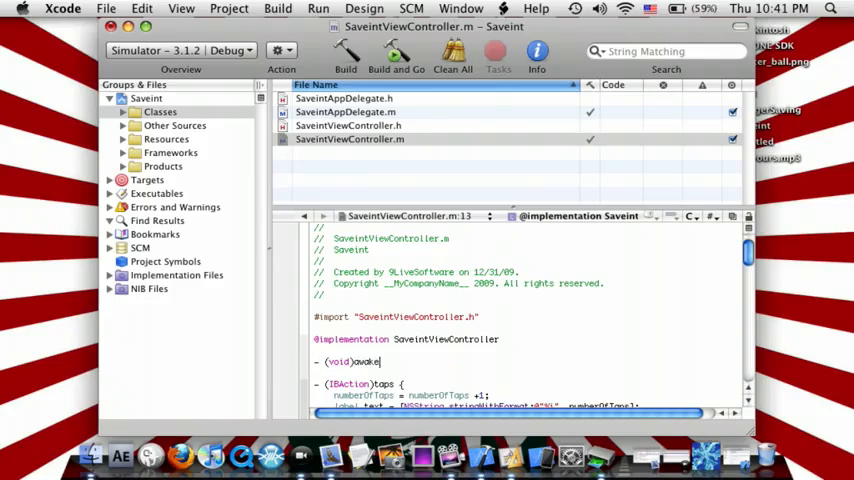
pyautogui.write('FromNib {')
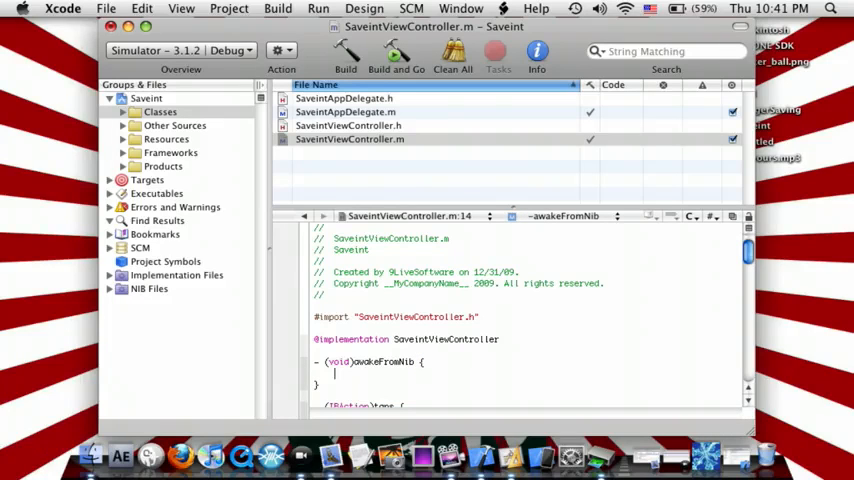
pyautogui.write('numberOfTaps')
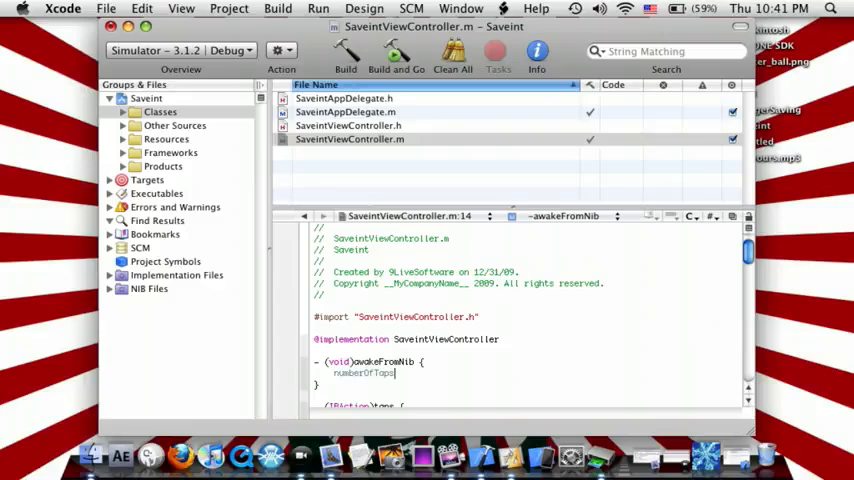
pyautogui.write('= [[]')
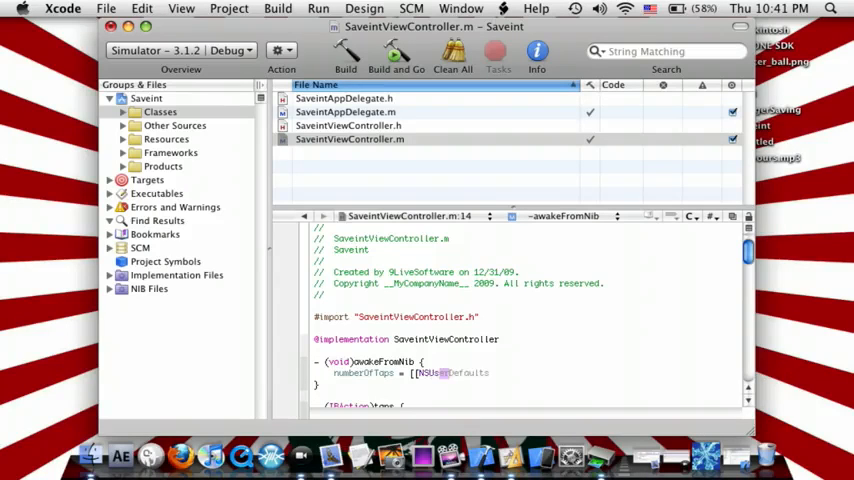
pyautogui.write('s')
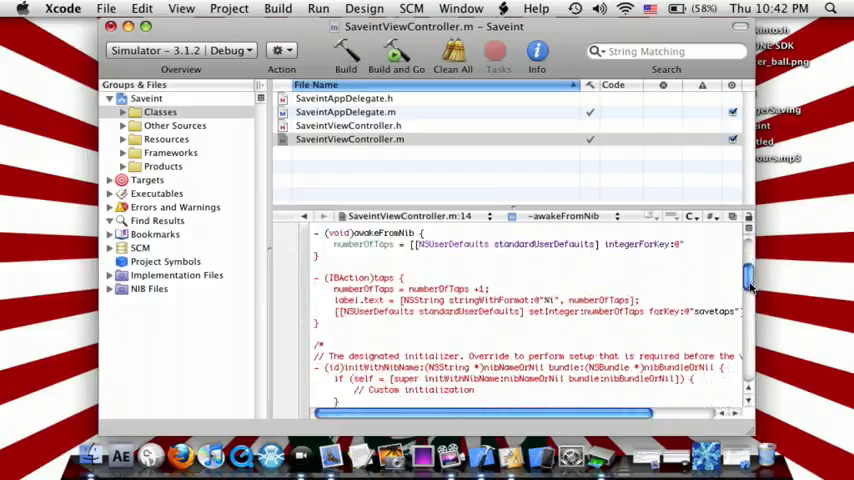
pyautogui.write('save')
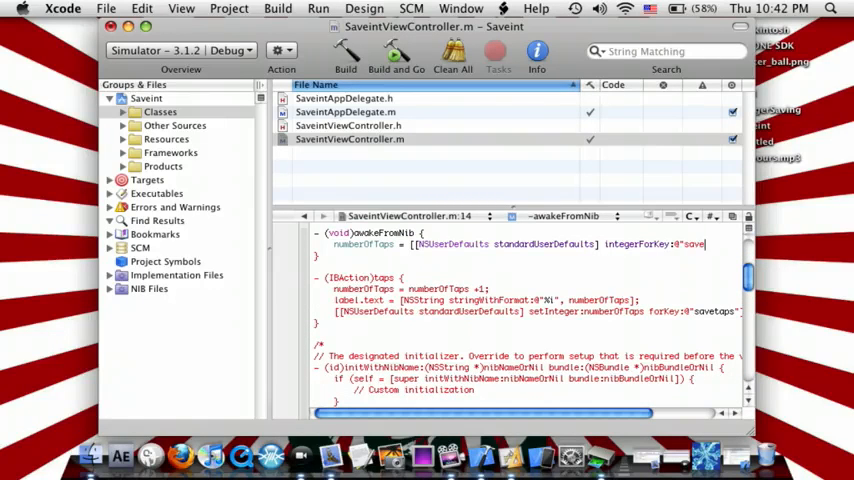
pyautogui.write('taps"')
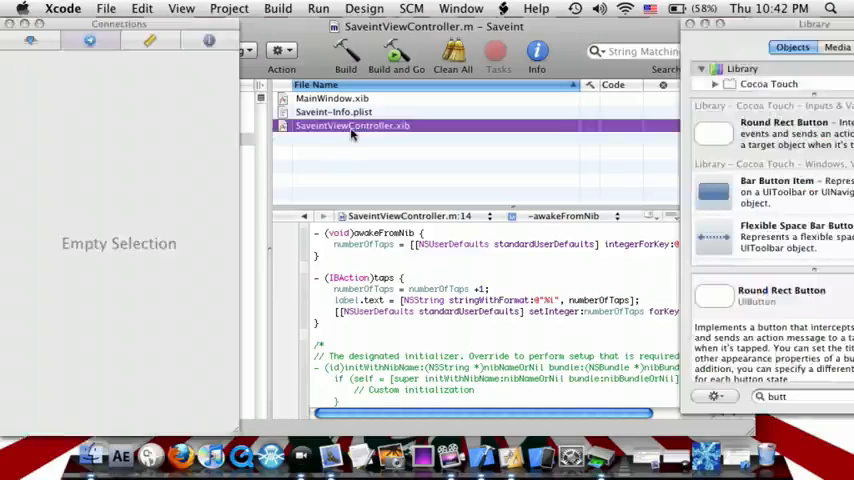
# - Open SaveintViewController.xib and drag a Label from the Library below the Tap me button
pyautogui.doubleClick(352, 126)
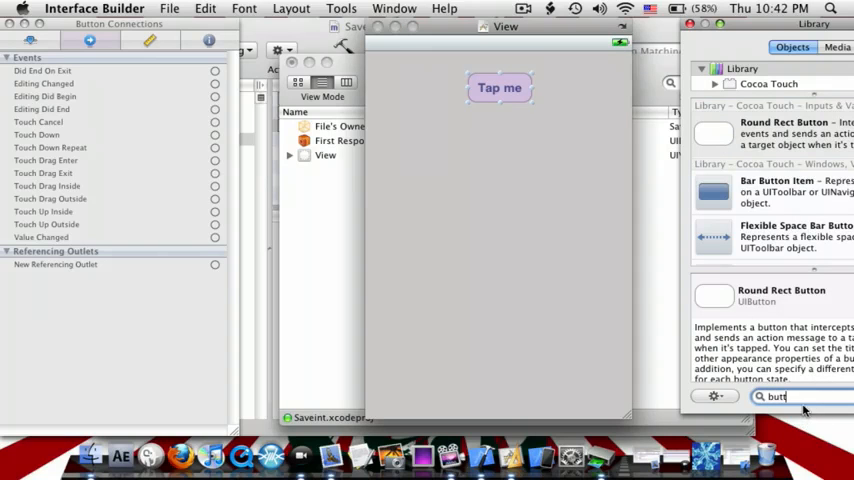
pyautogui.write('label')
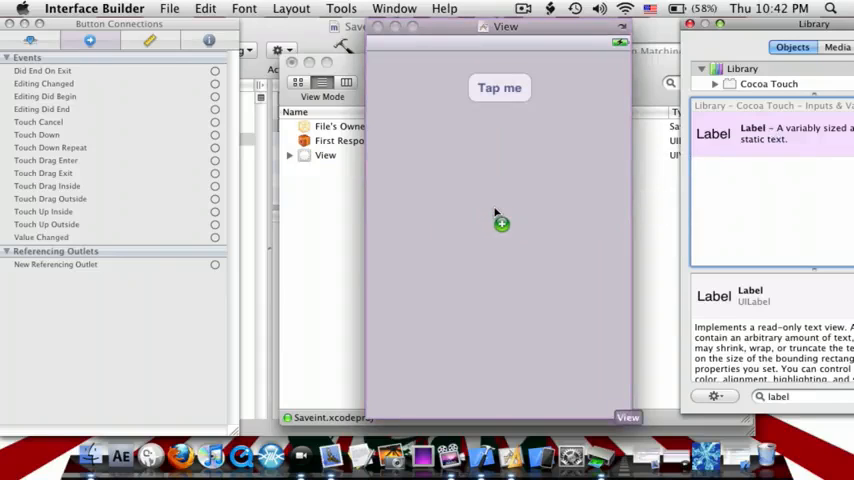
pyautogui.moveTo(712, 132); pyautogui.dragTo(548, 270)
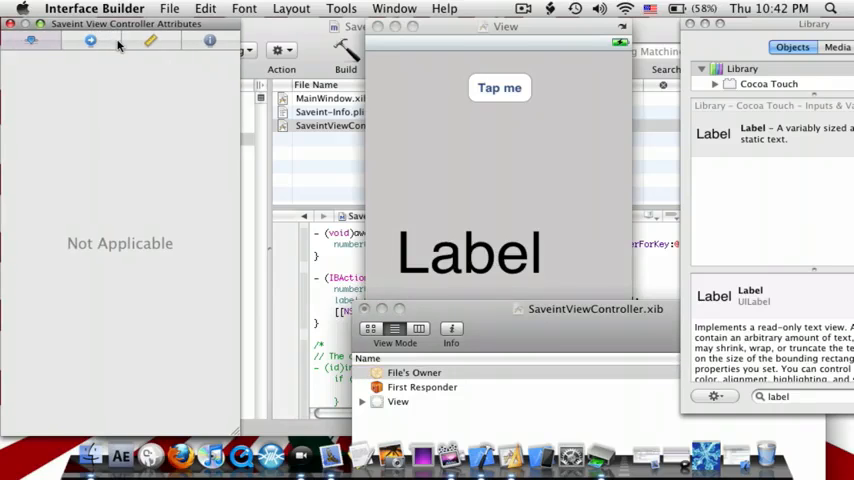
# - Connect File's Owner's taps action to the button's Touch Up Inside and the label outlet to the Label
pyautogui.click(90, 40)
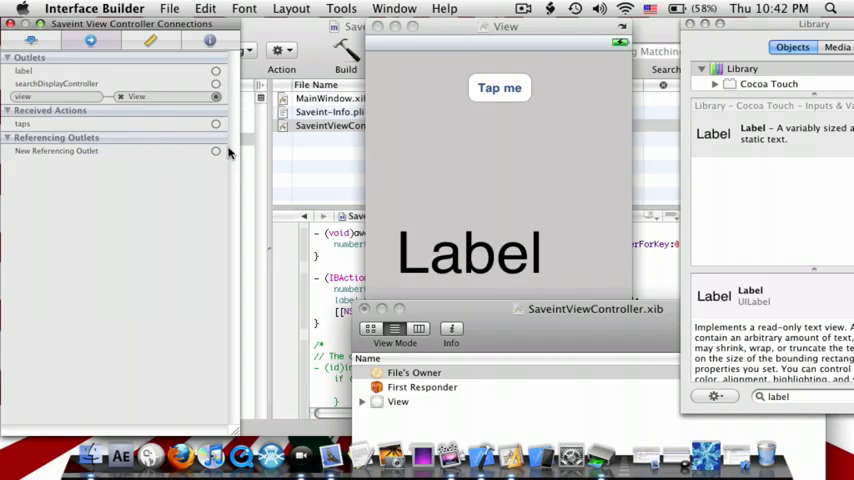
pyautogui.click(500, 88)
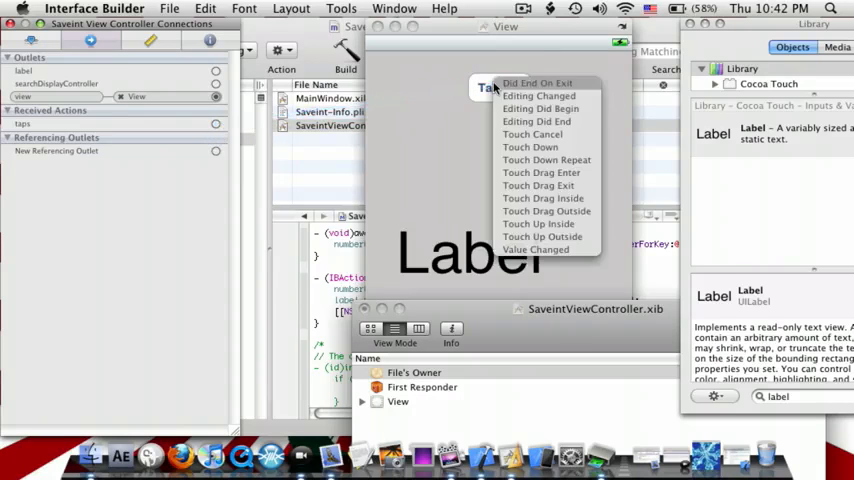
pyautogui.click(538, 224)
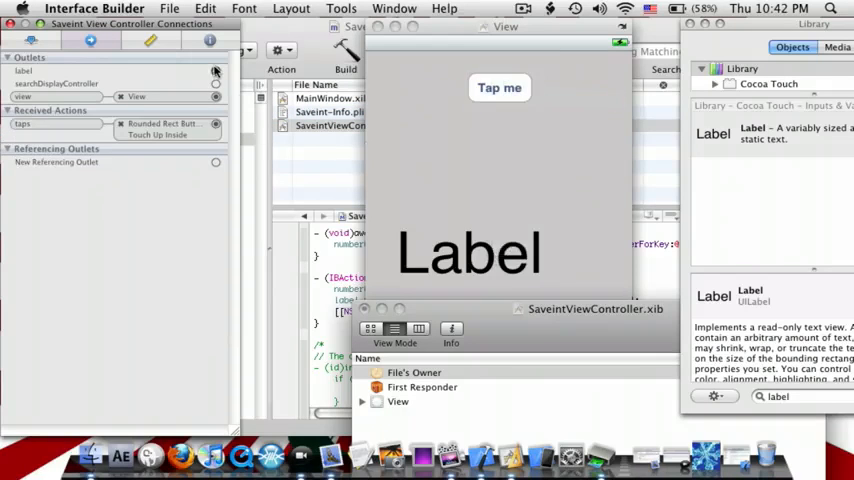
pyautogui.click(216, 72)
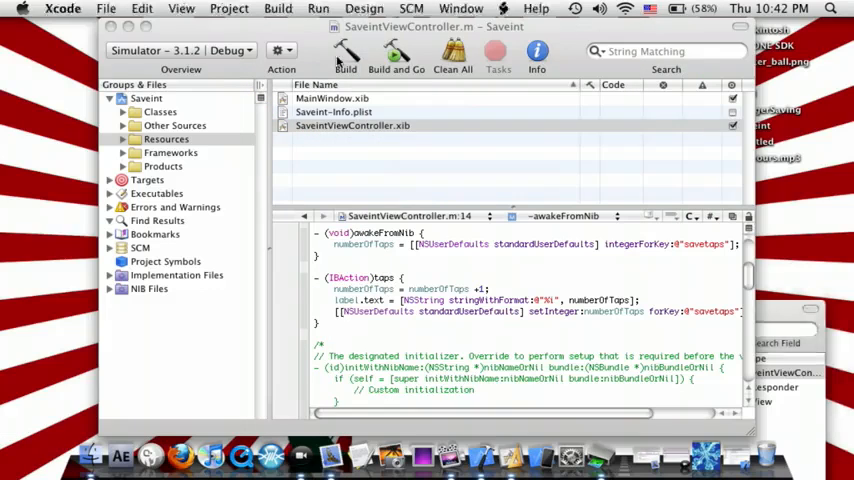
# - Build and Go to compile SaveInt and launch it in the simulator
pyautogui.click(344, 56)
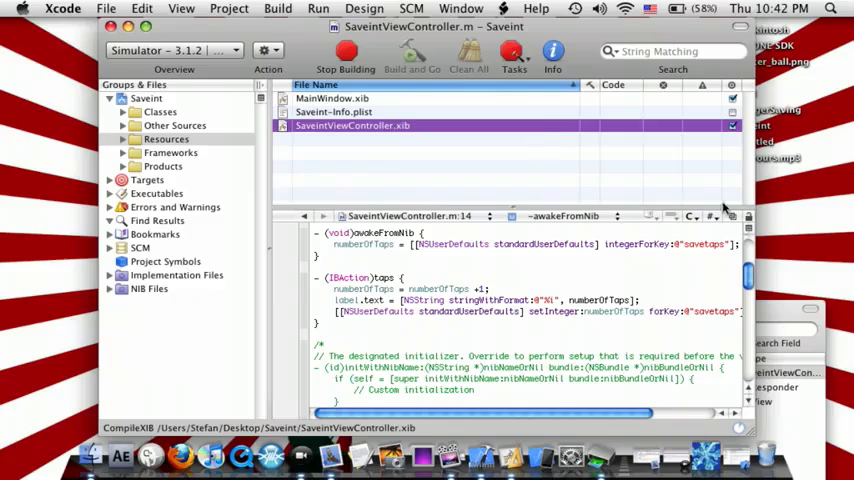
pyautogui.moveTo(670, 460)
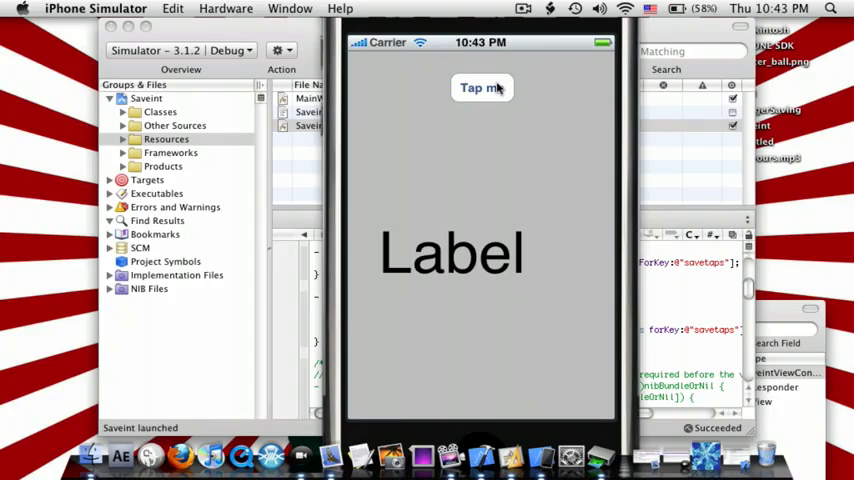
# - Tap the Tap me button repeatedly, raising the label's count toward 21
pyautogui.click(482, 88)
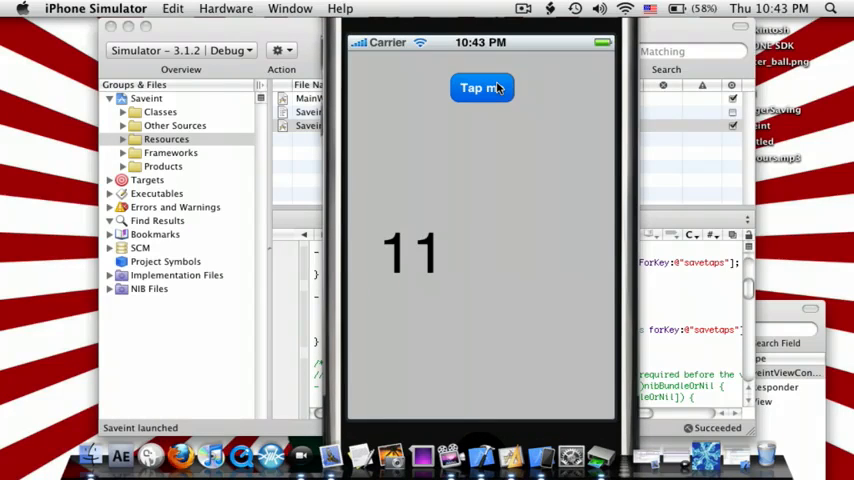
pyautogui.click(482, 88)
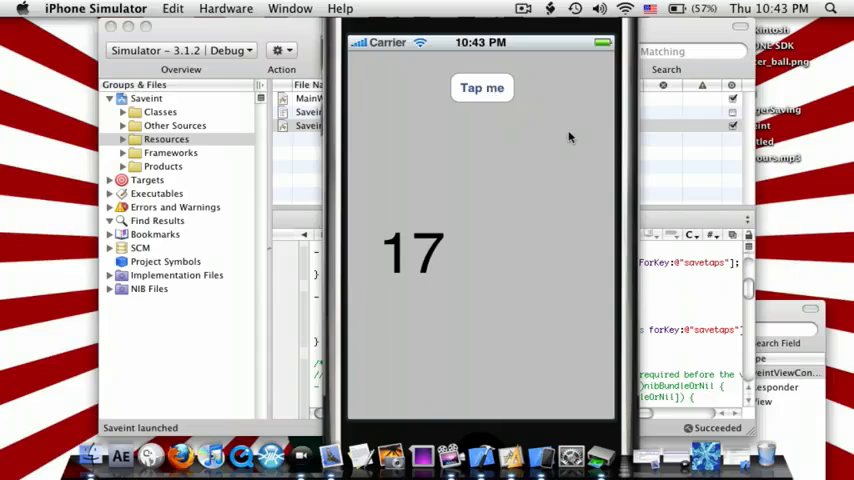
pyautogui.click(482, 88)
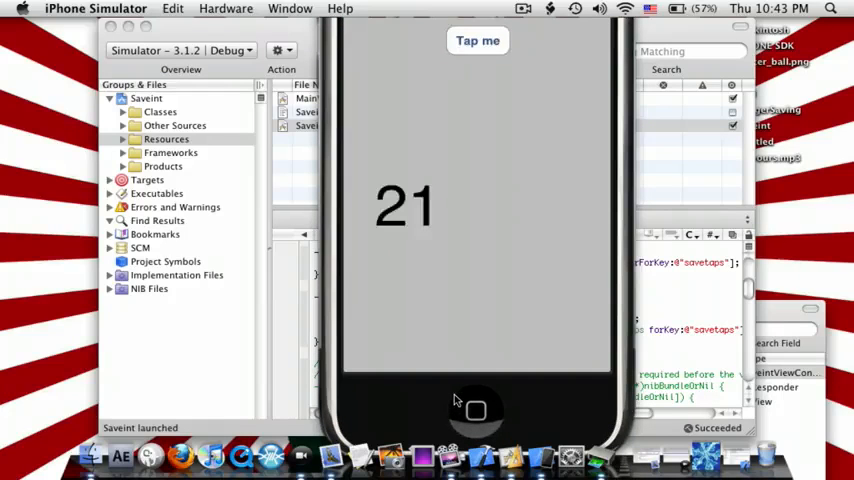